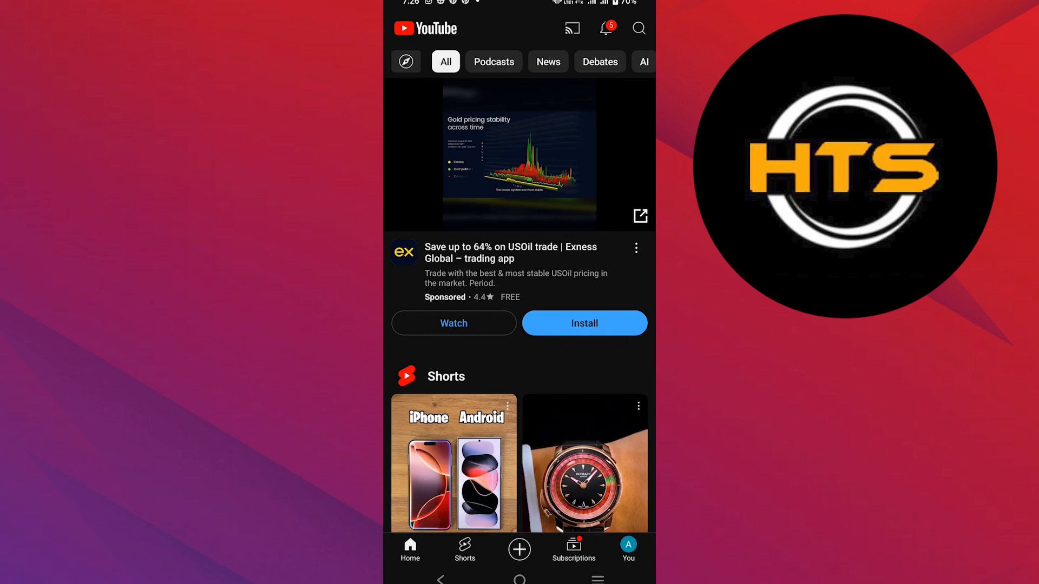
- Go to your own YouTube channel and open its options menu to share the link
click(626, 550)
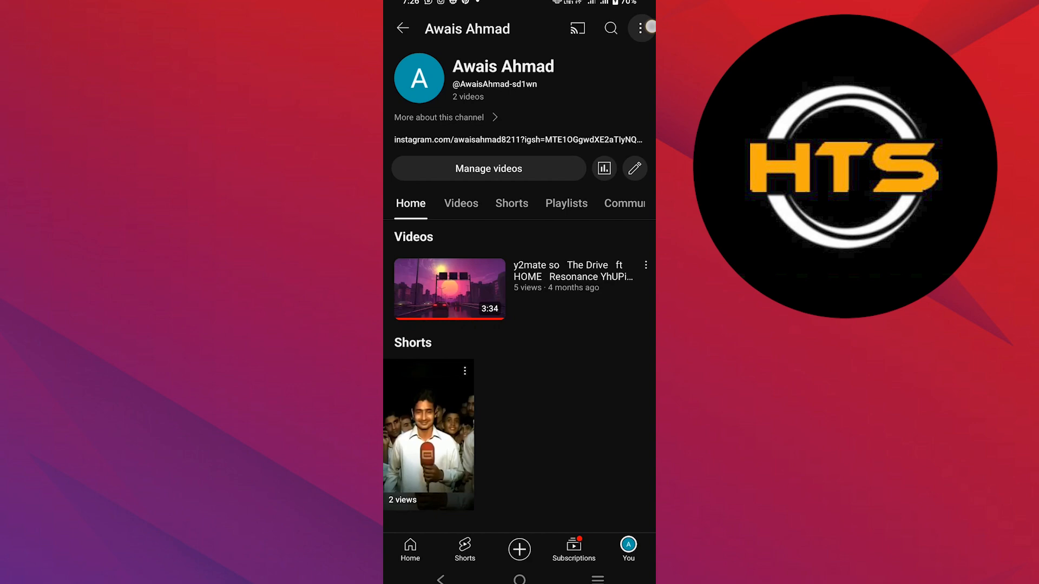
click(634, 168)
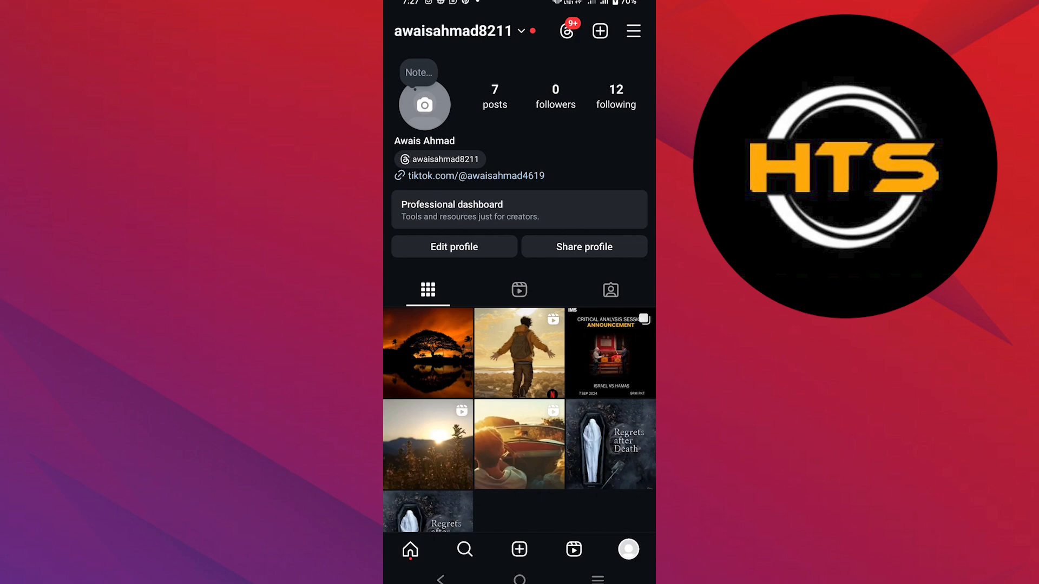
- Open Edit profile on the Instagram profile page
click(454, 247)
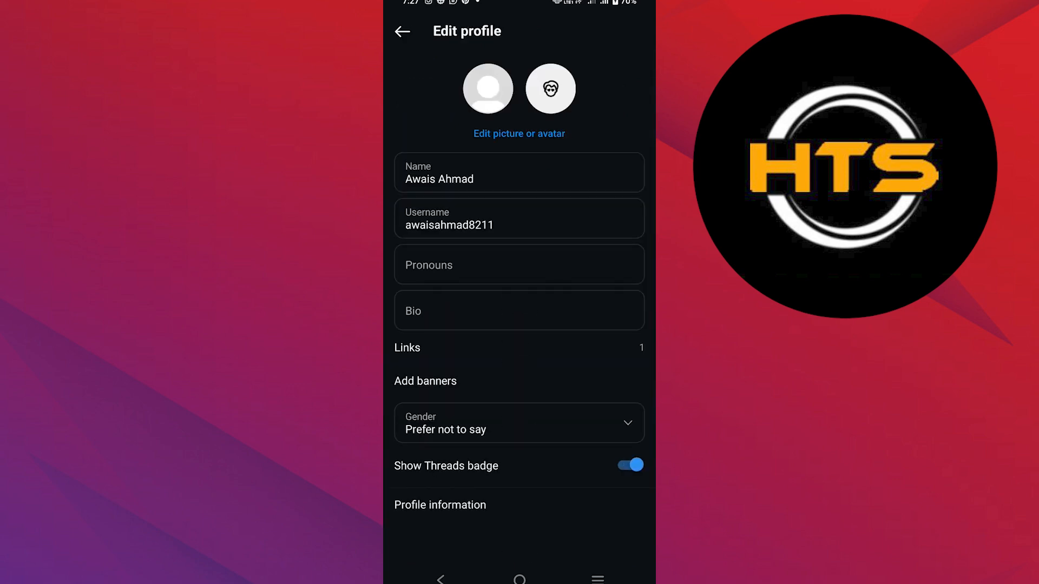
- Enter the YouTube channel URL in the Bio field and confirm it
click(519, 310)
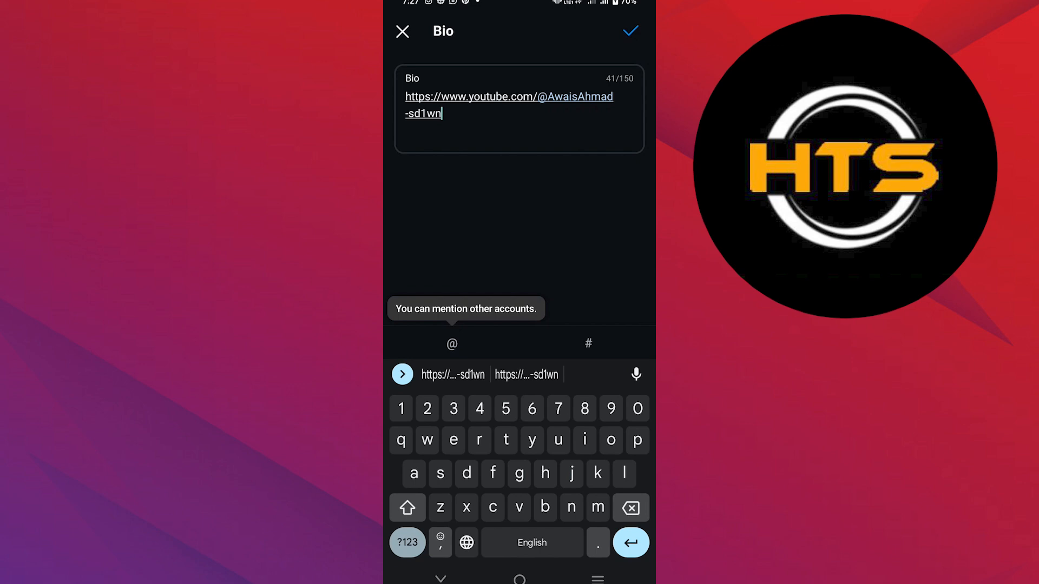
click(629, 31)
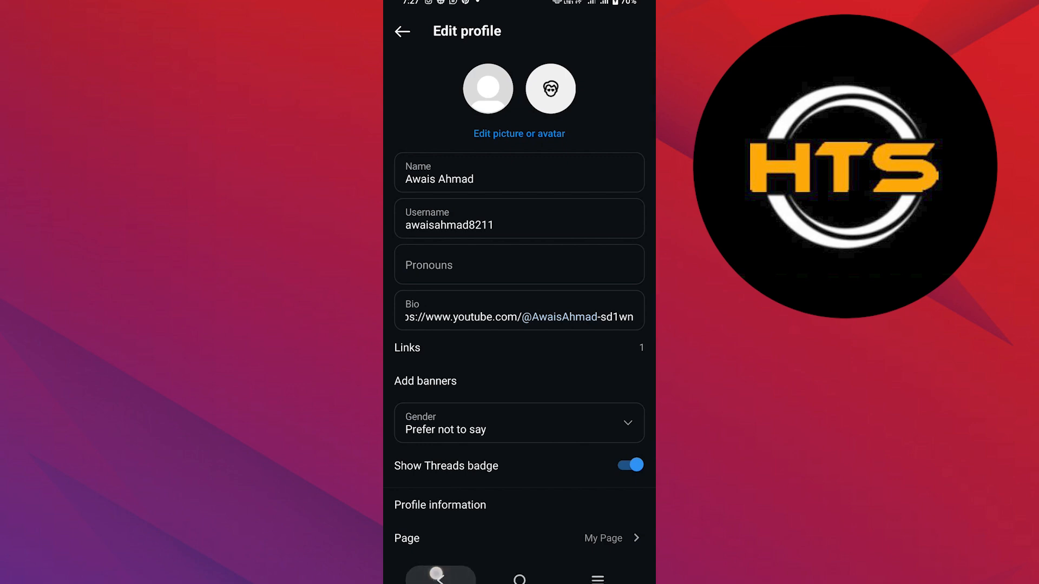
- Return to the profile page, where the bio shows the YouTube link above the TikTok link
click(402, 31)
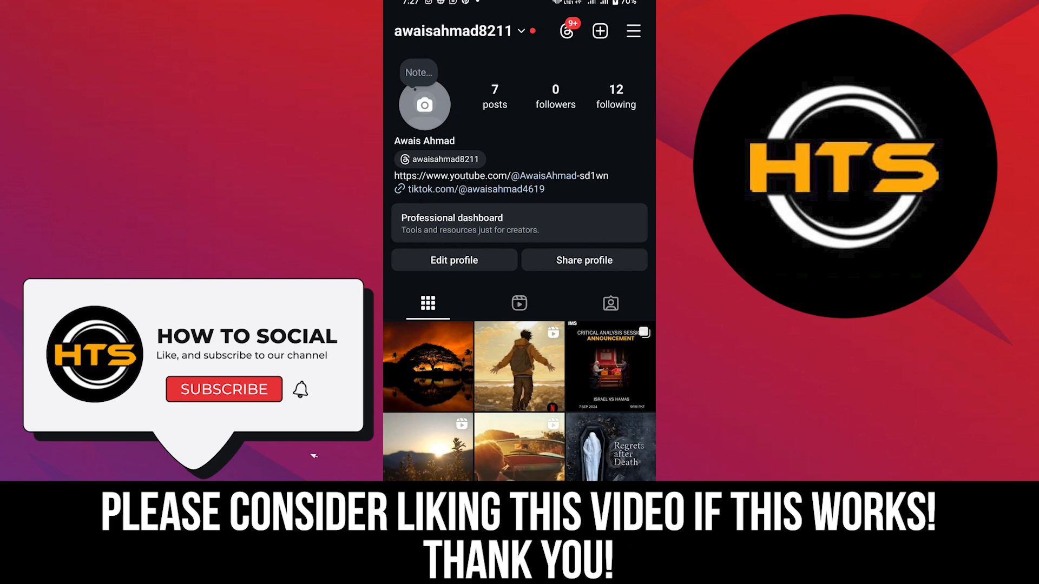
click(224, 389)
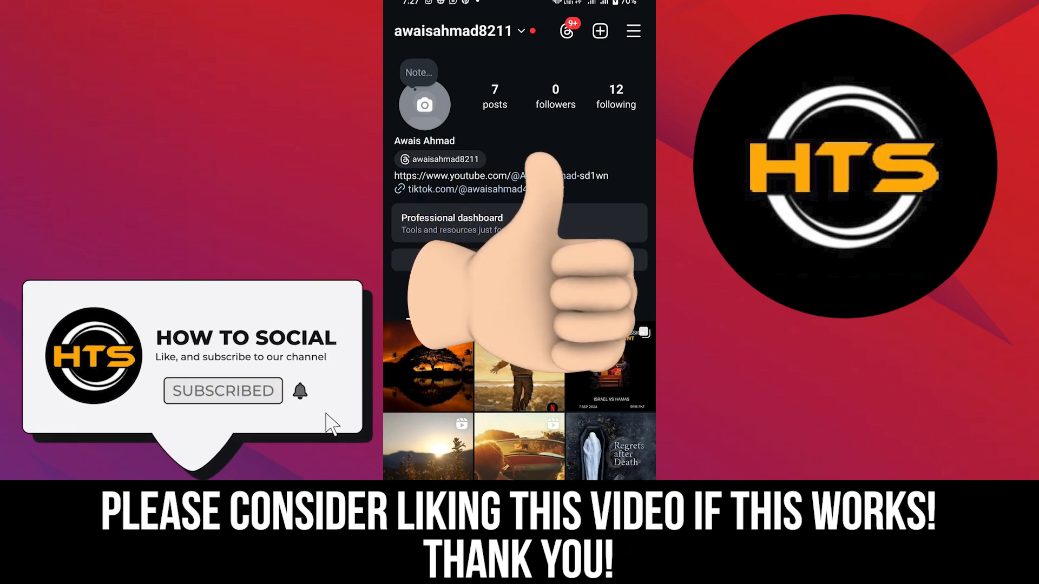